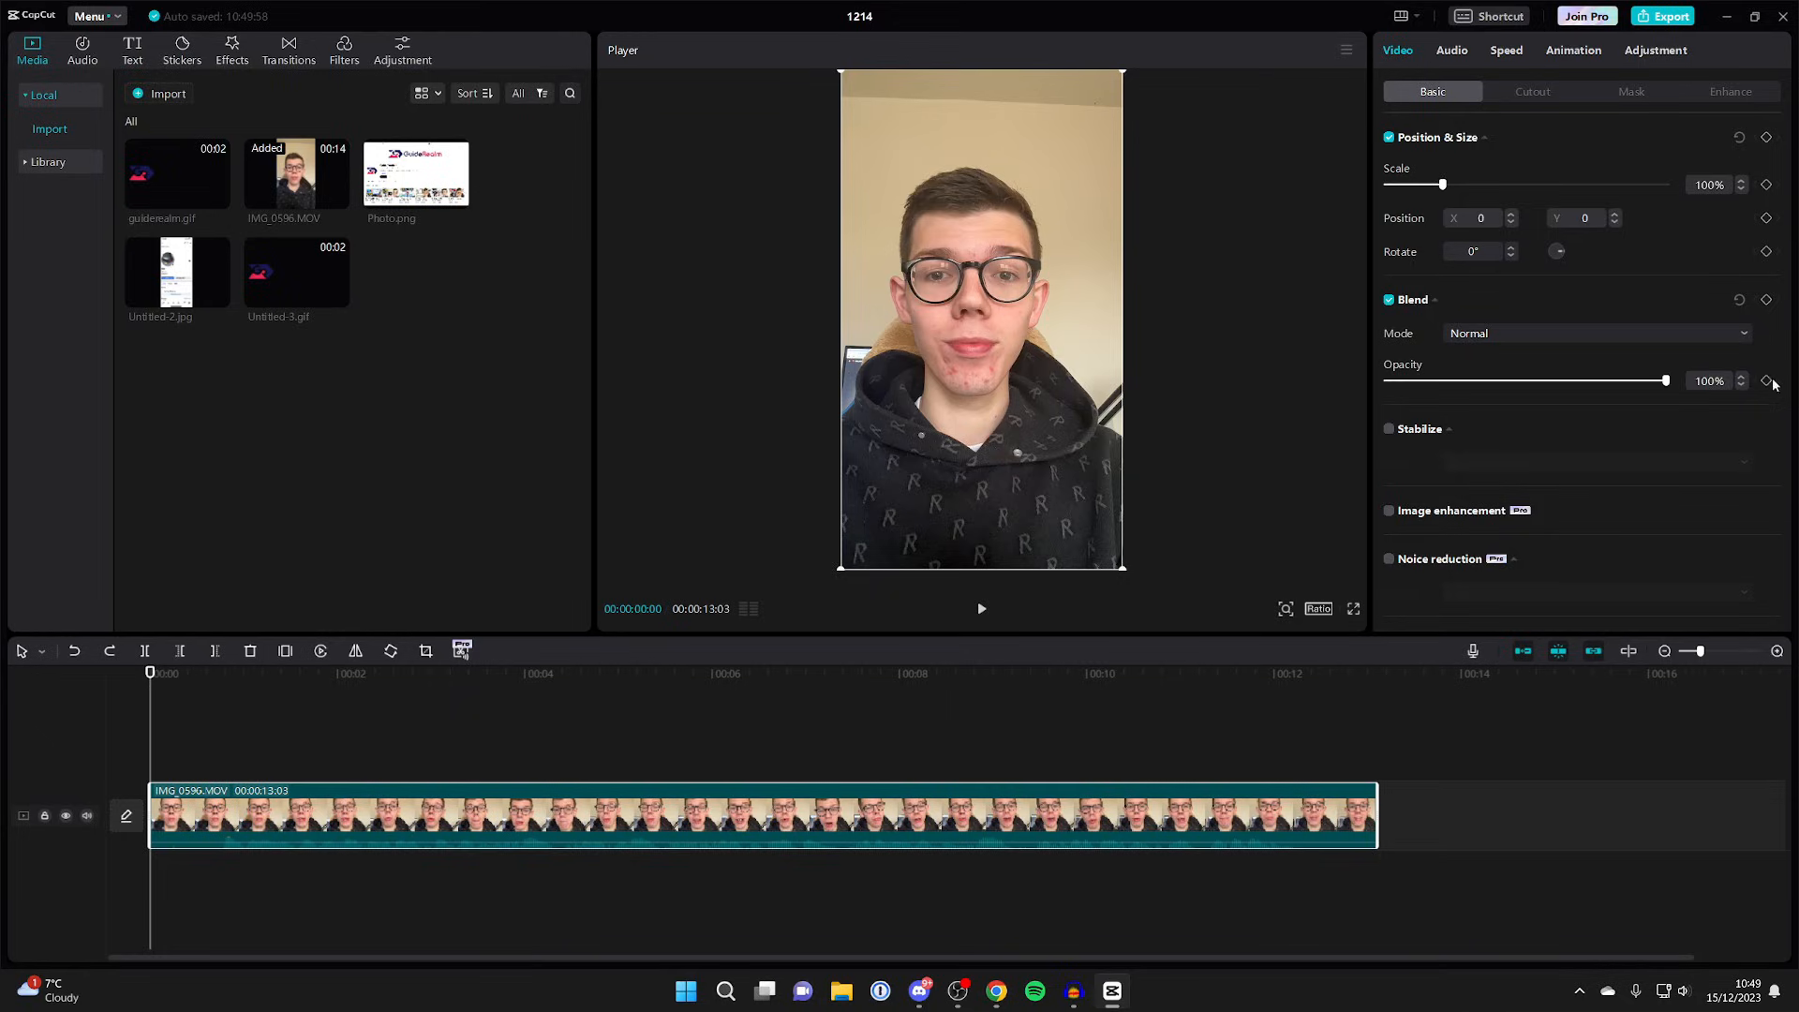
Add a 100% opacity keyframe at the clip's first frame.
{"action": "left_click", "coordinate": [1767, 380]}
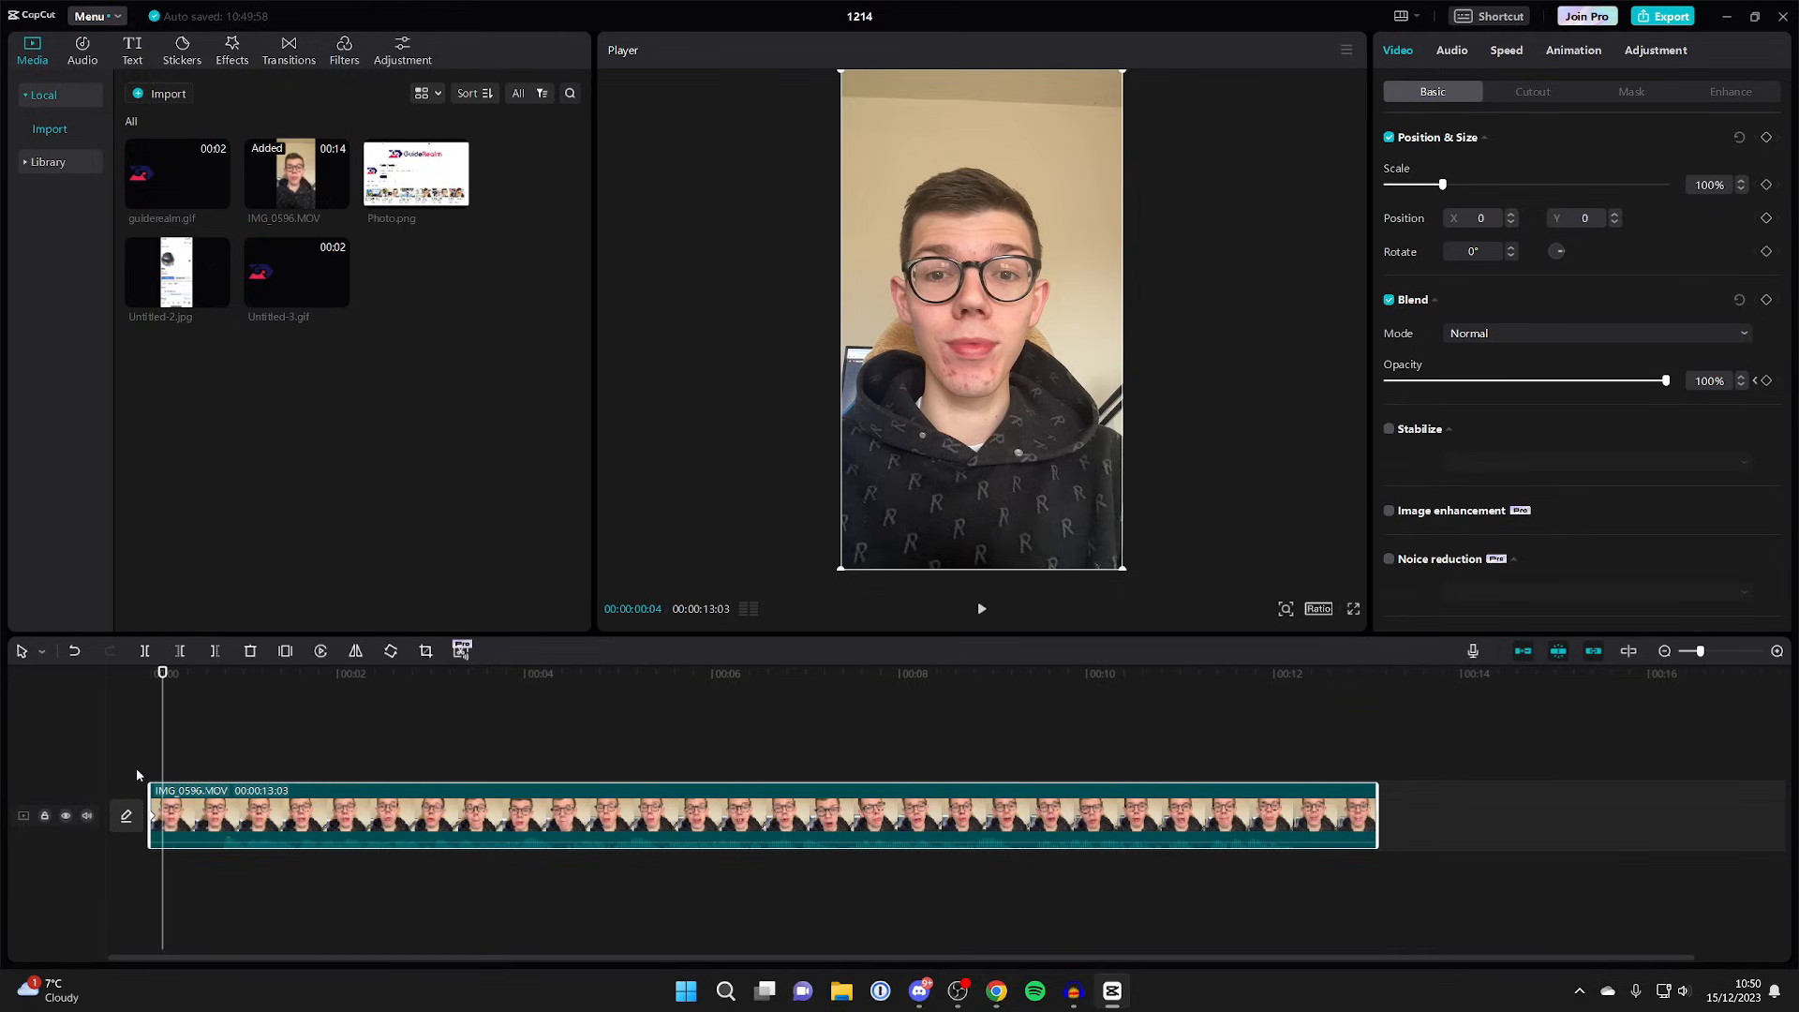
{"action": "mouse_move", "coordinate": [1305, 469]}
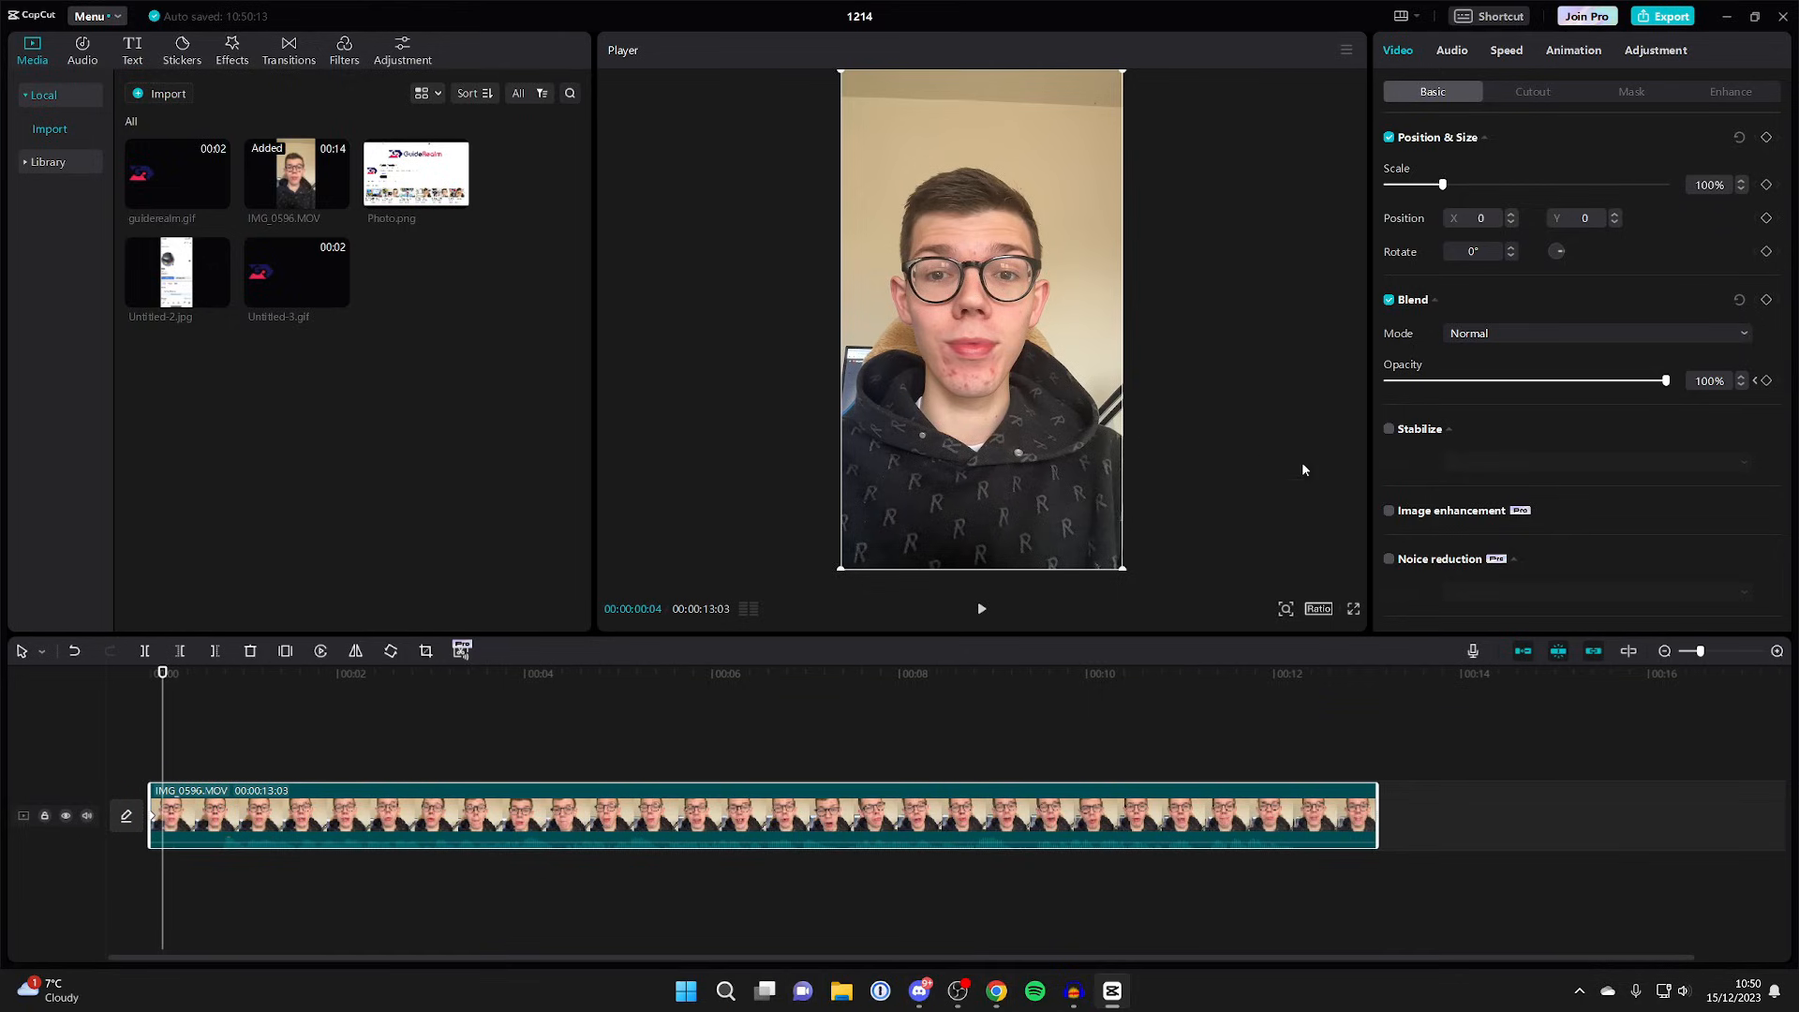
{"action": "mouse_move", "coordinate": [1767, 382]}
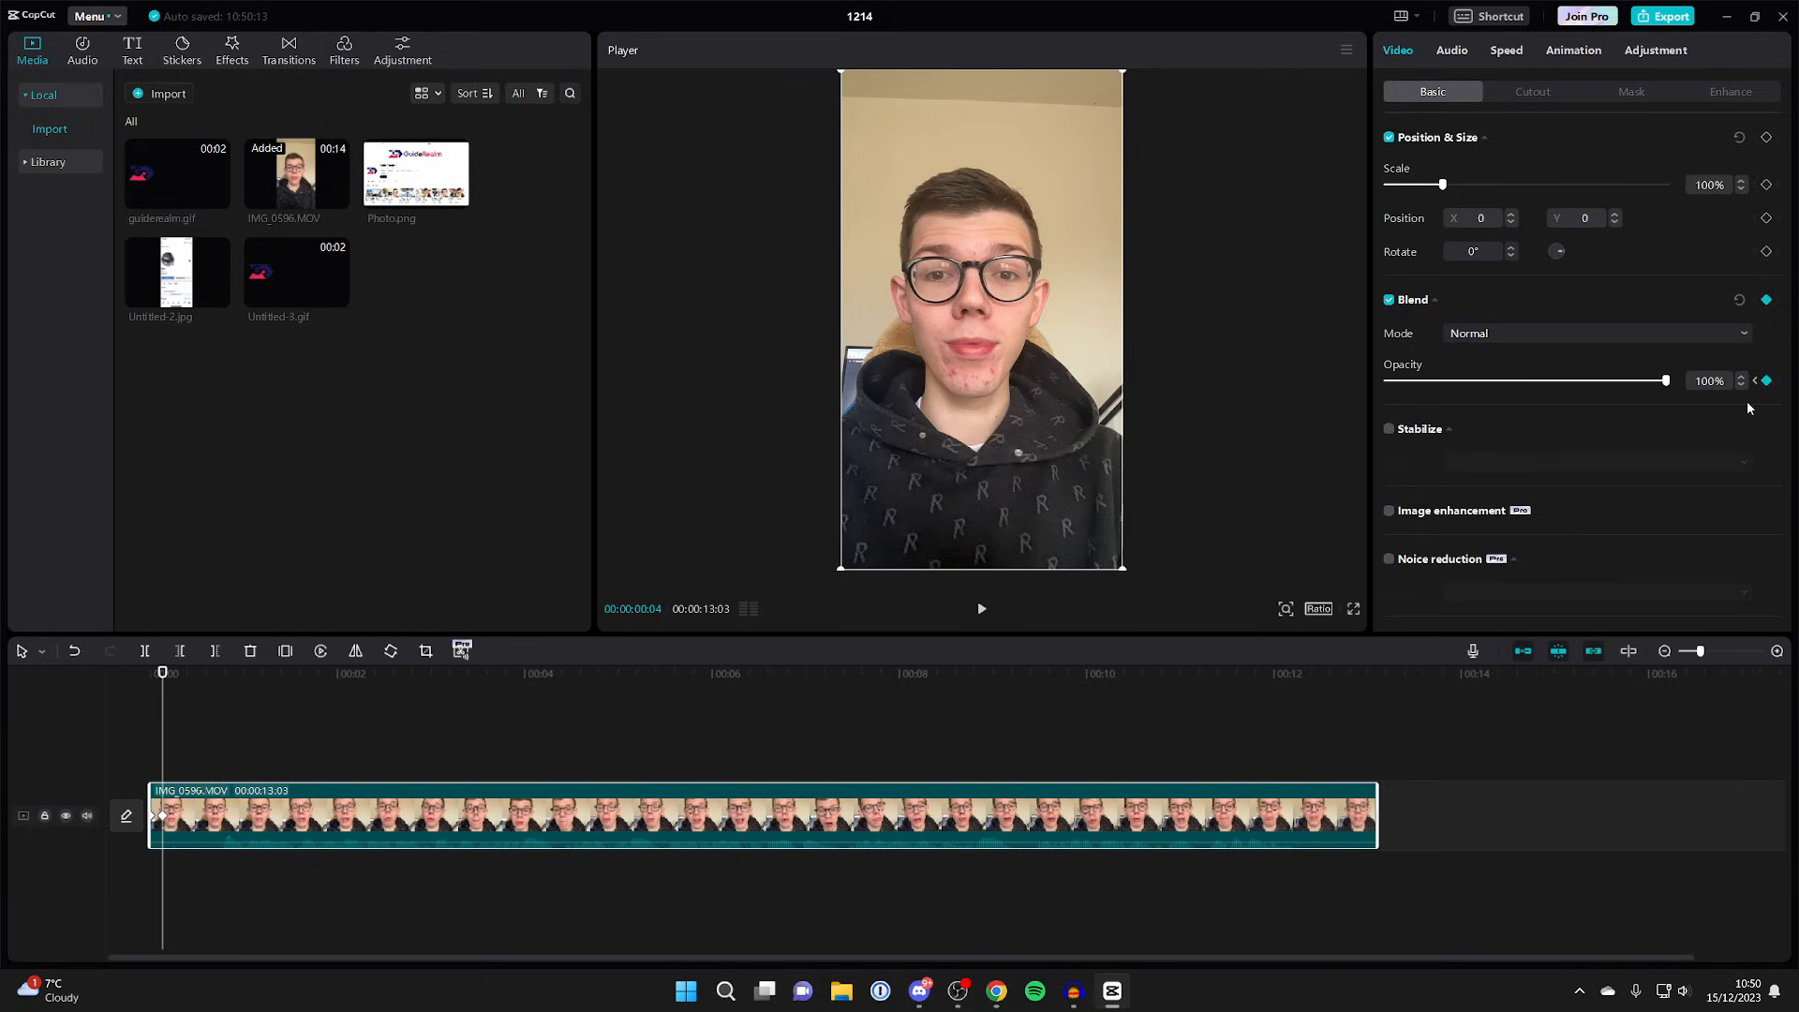
{"action": "mouse_move", "coordinate": [1766, 380]}
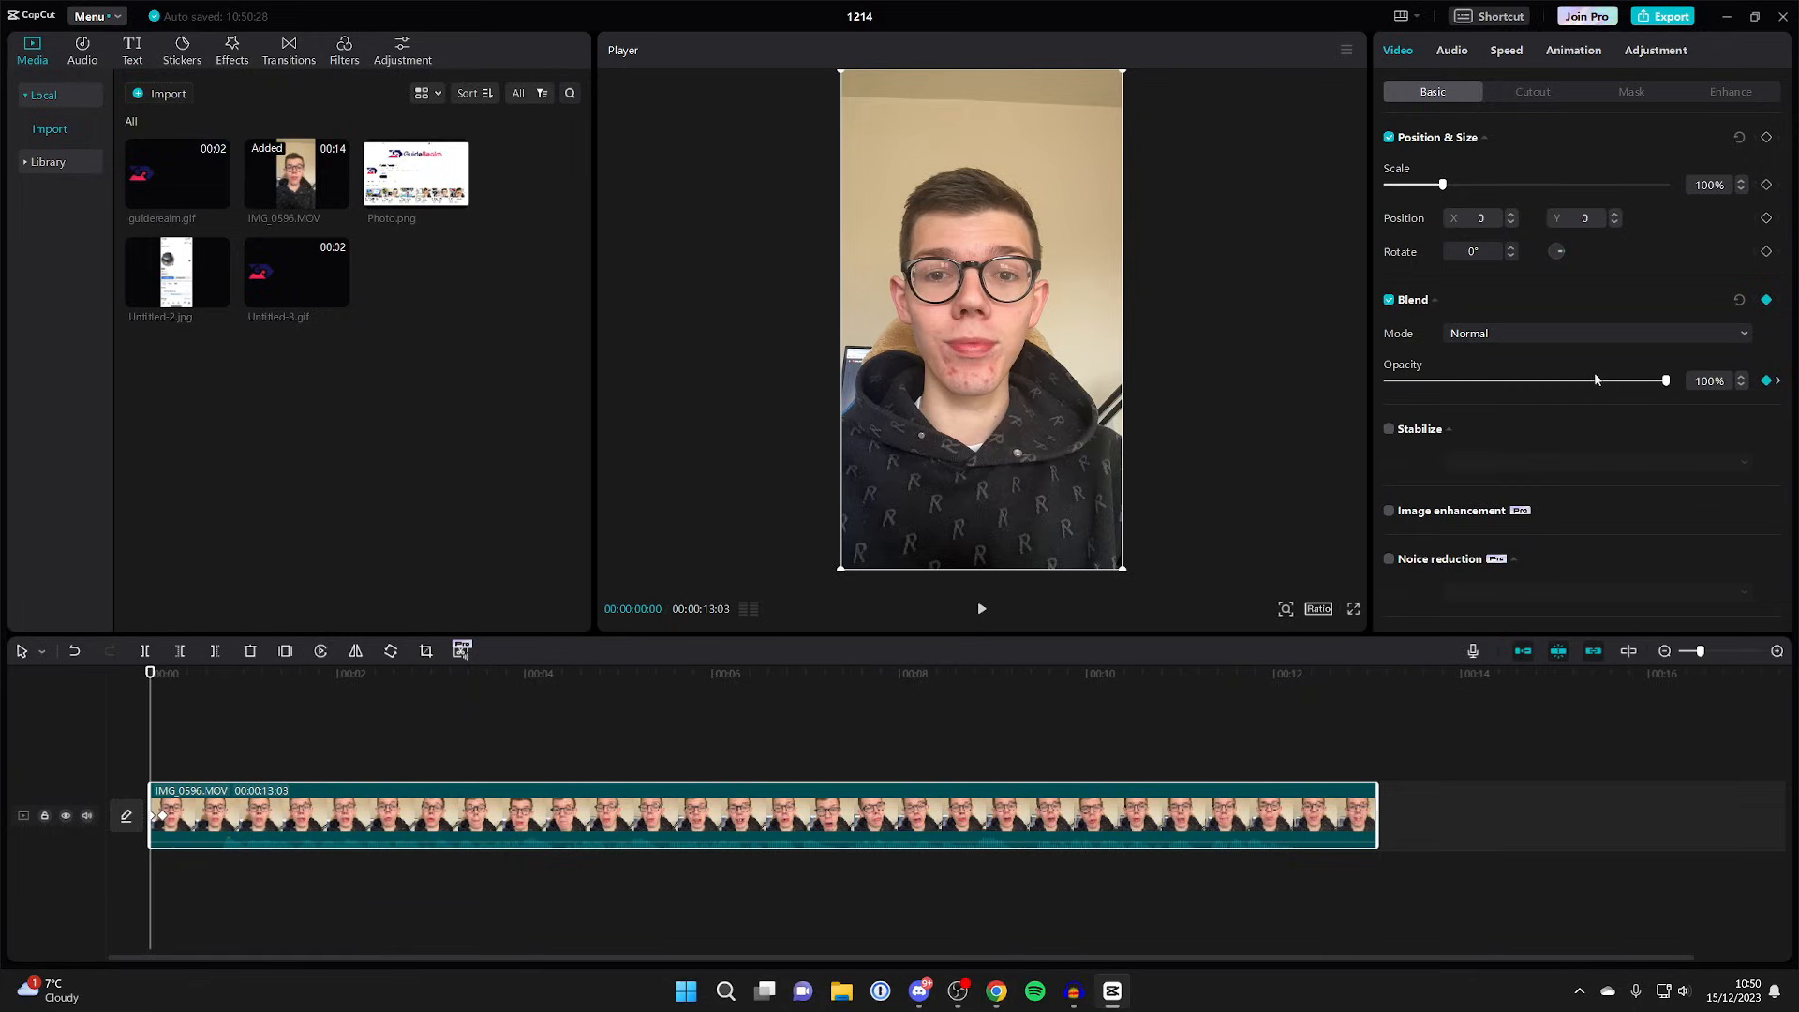
Drag the first keyframe's opacity down to about 48%.
{"action": "left_click_drag", "start_coordinate": [1665, 379], "coordinate": [1509, 380]}
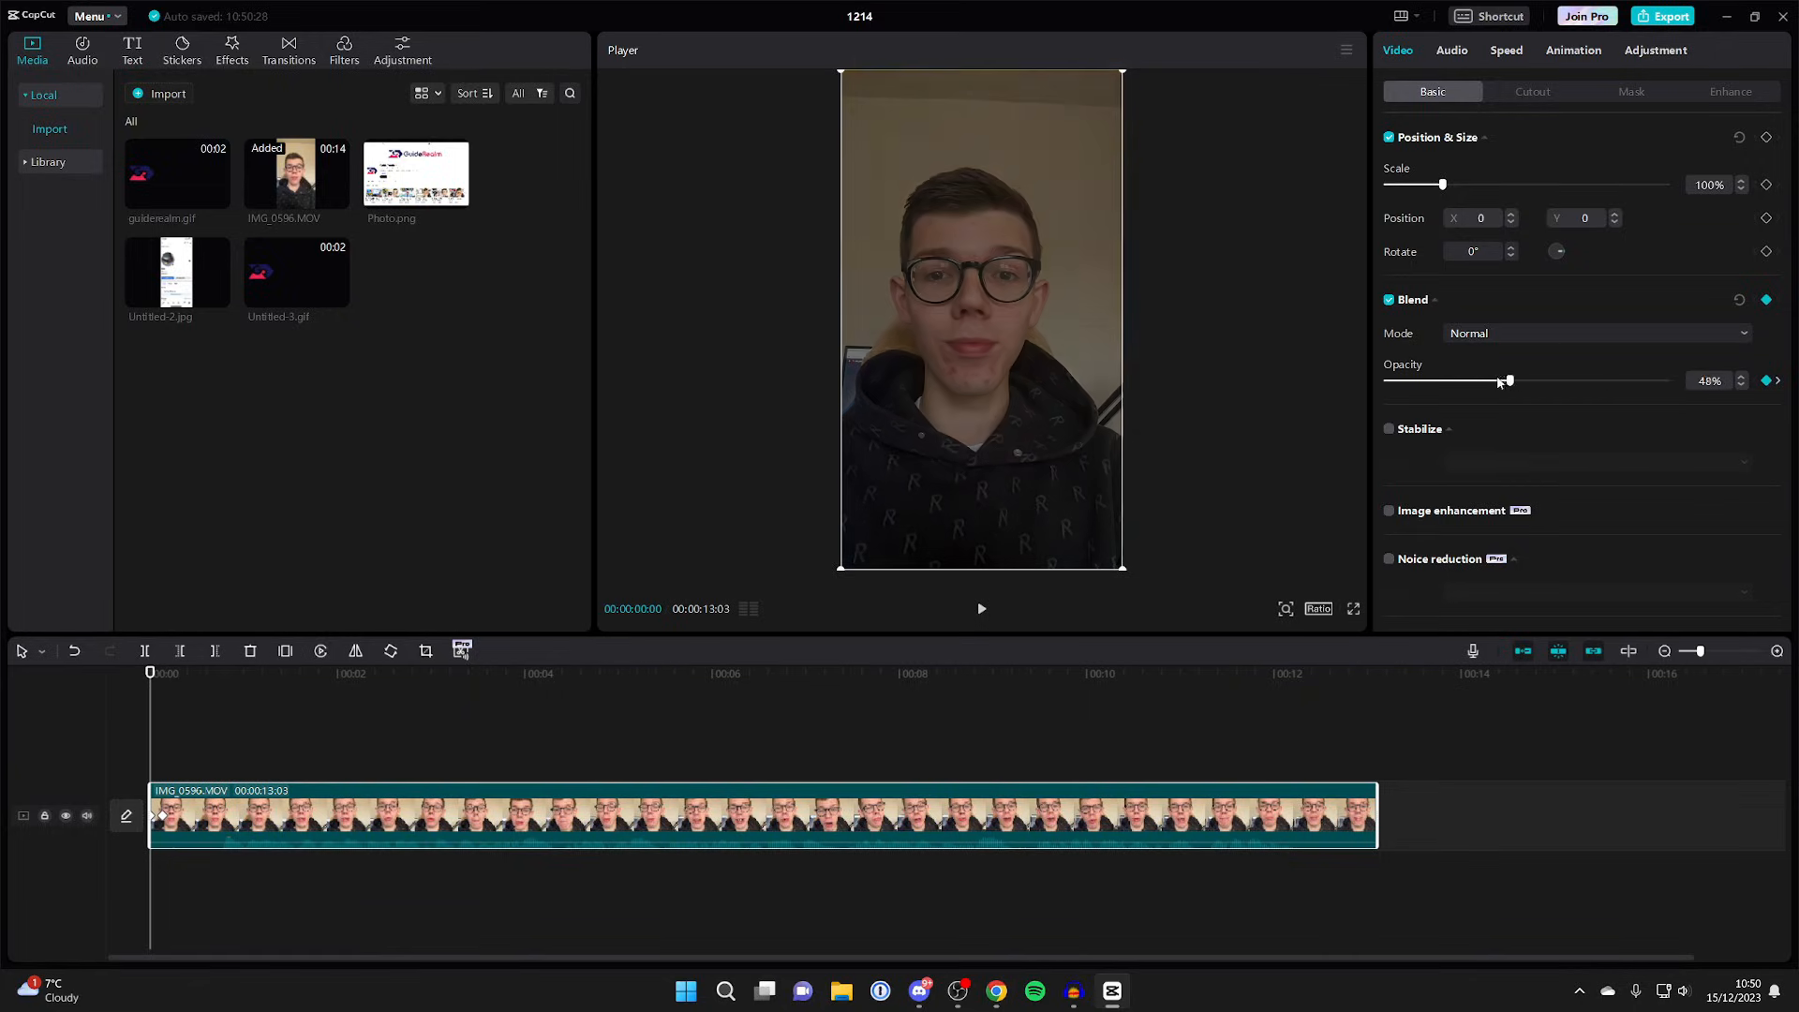
{"action": "left_click_drag", "start_coordinate": [1508, 380], "coordinate": [1385, 380]}
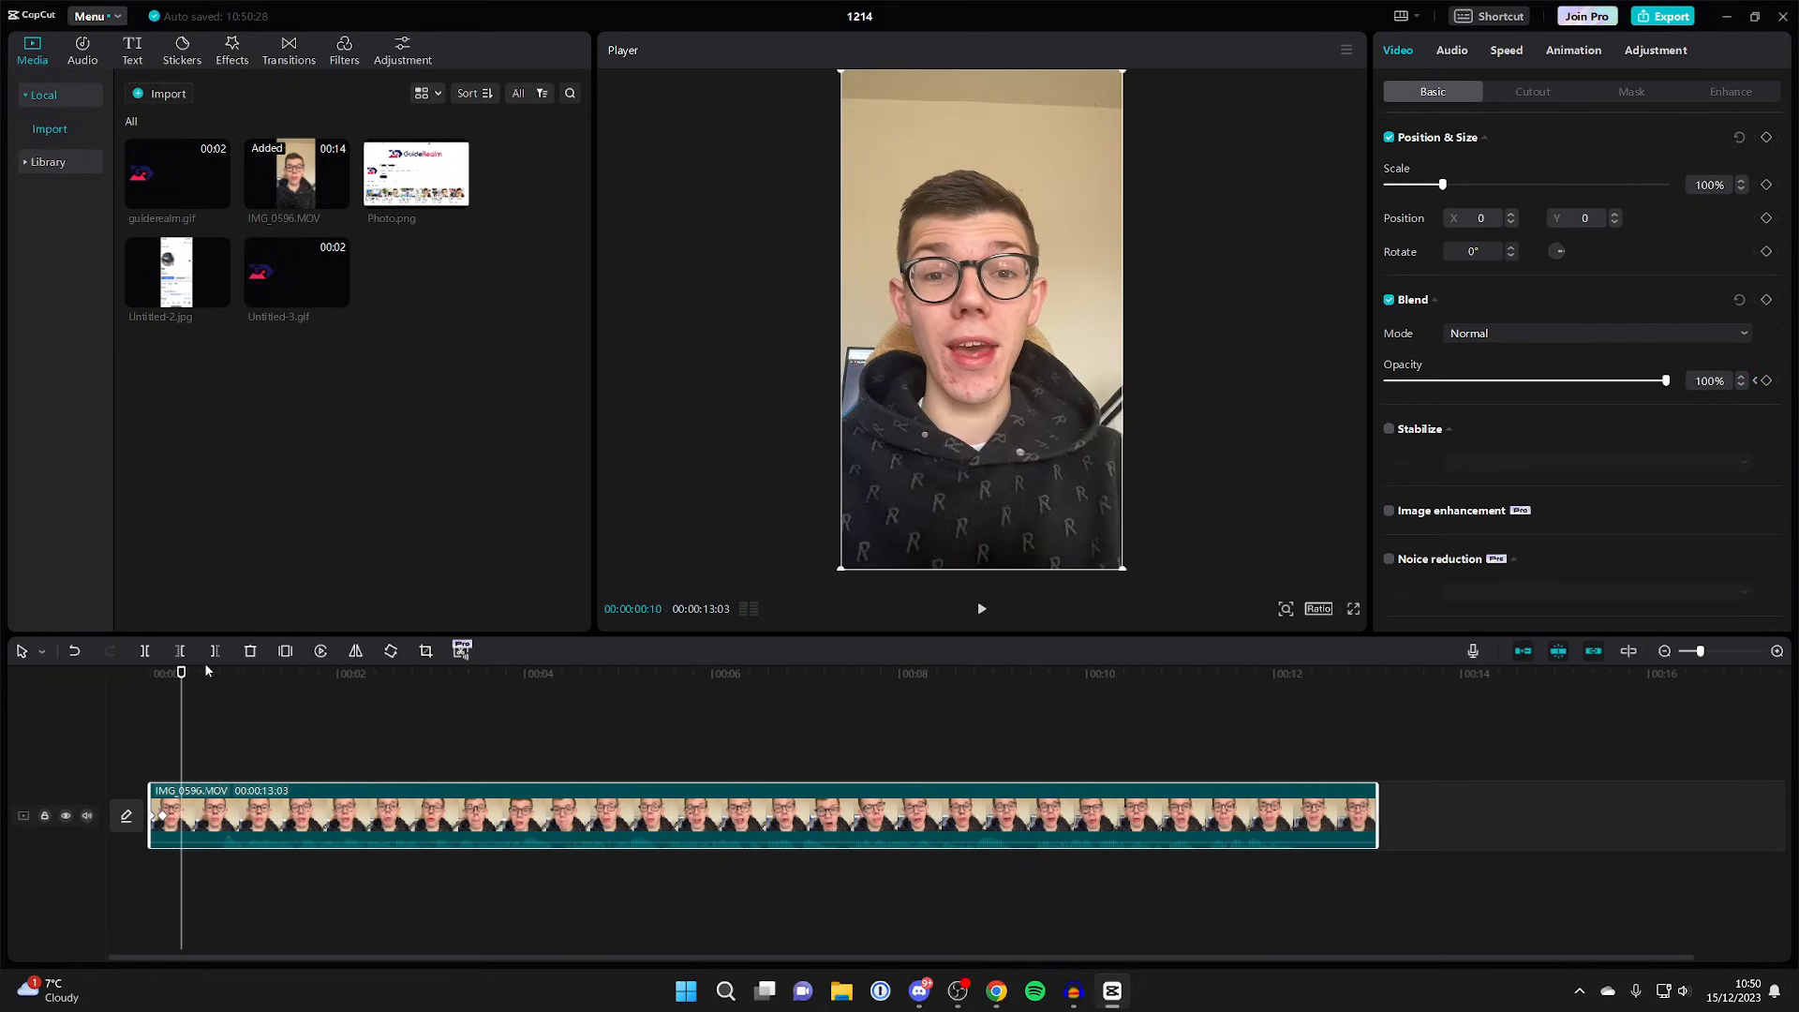
Jump to the clip's end, then move the playhead back to 00:00:12:13.
{"action": "left_click", "coordinate": [1274, 673]}
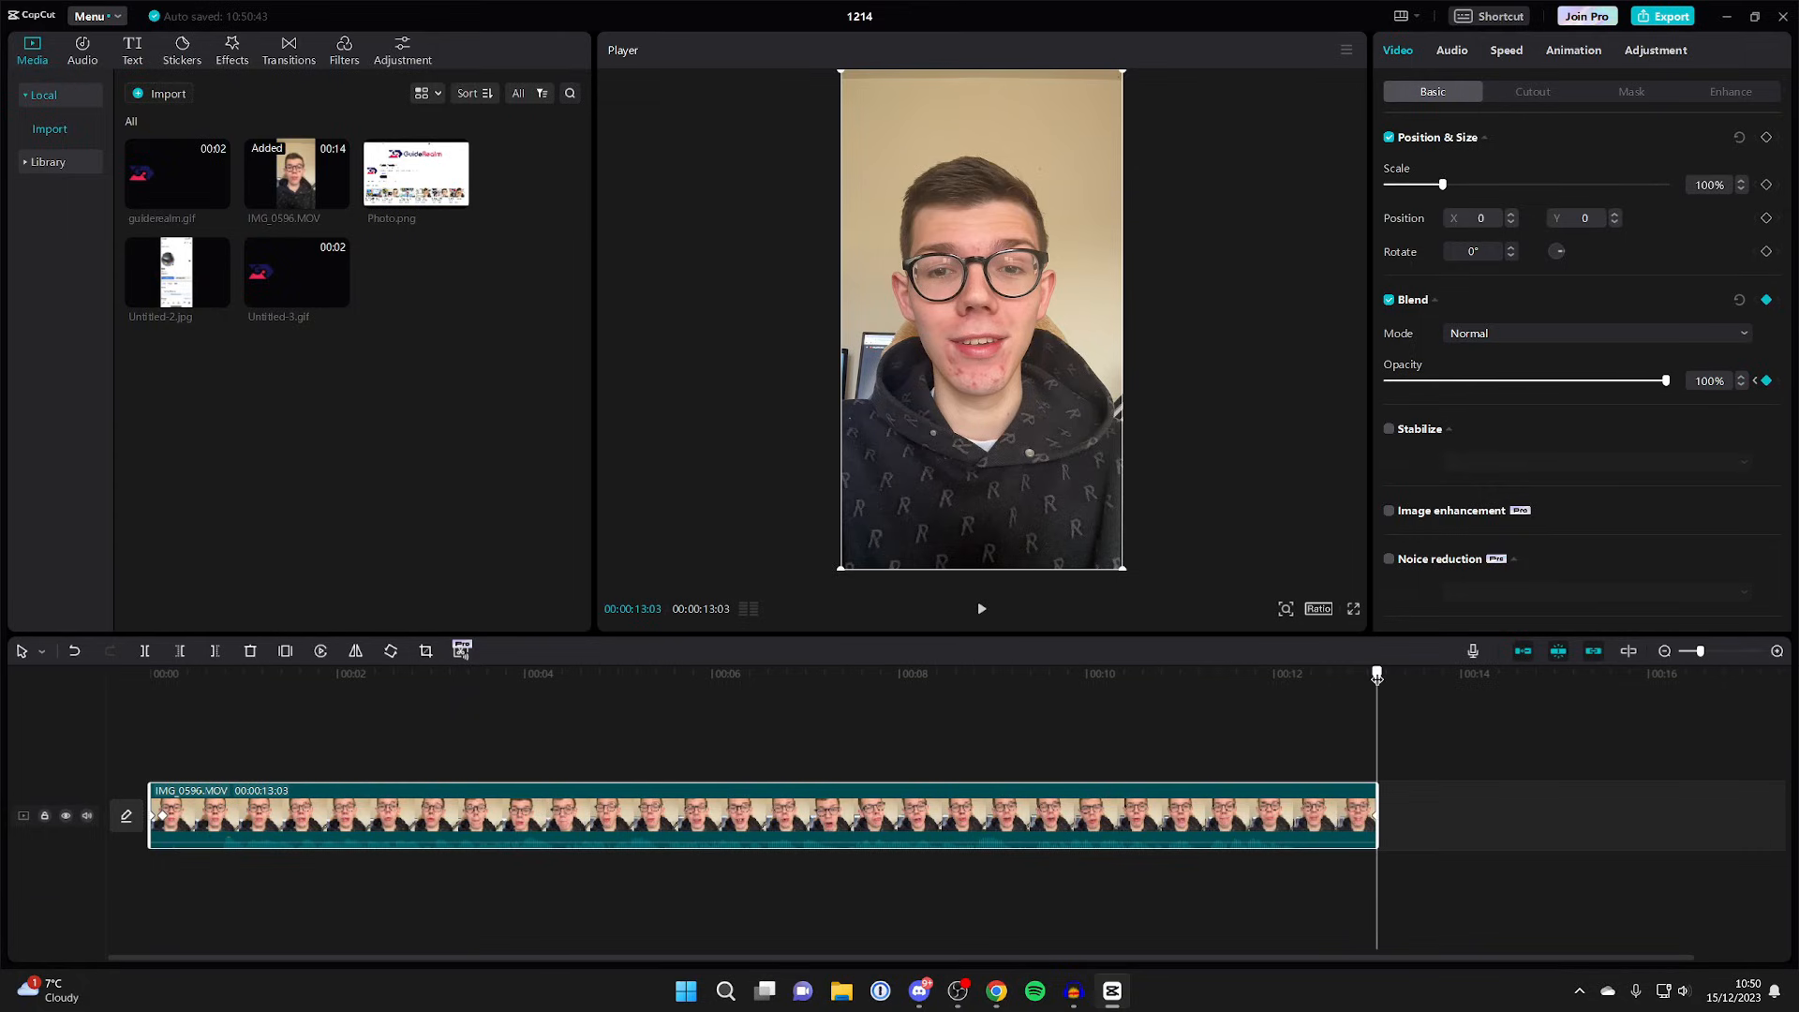
{"action": "left_click_drag", "start_coordinate": [1376, 674], "coordinate": [1354, 673]}
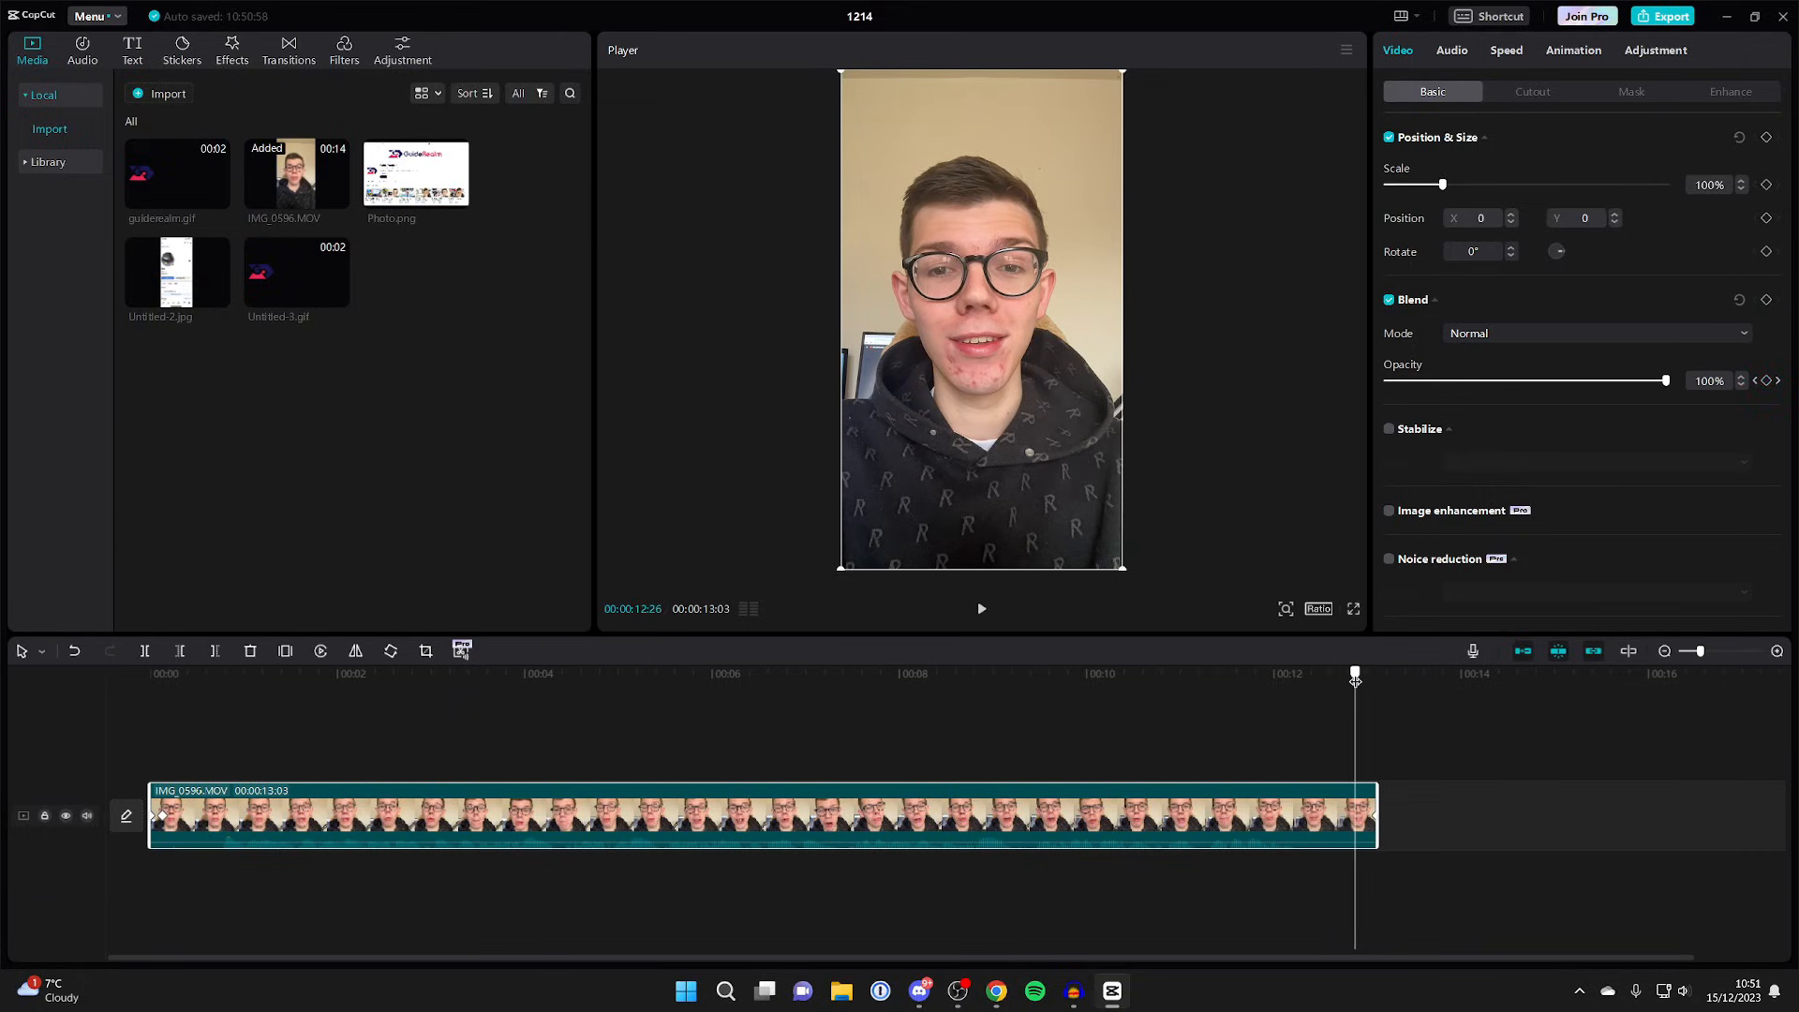
{"action": "mouse_move", "coordinate": [1320, 753]}
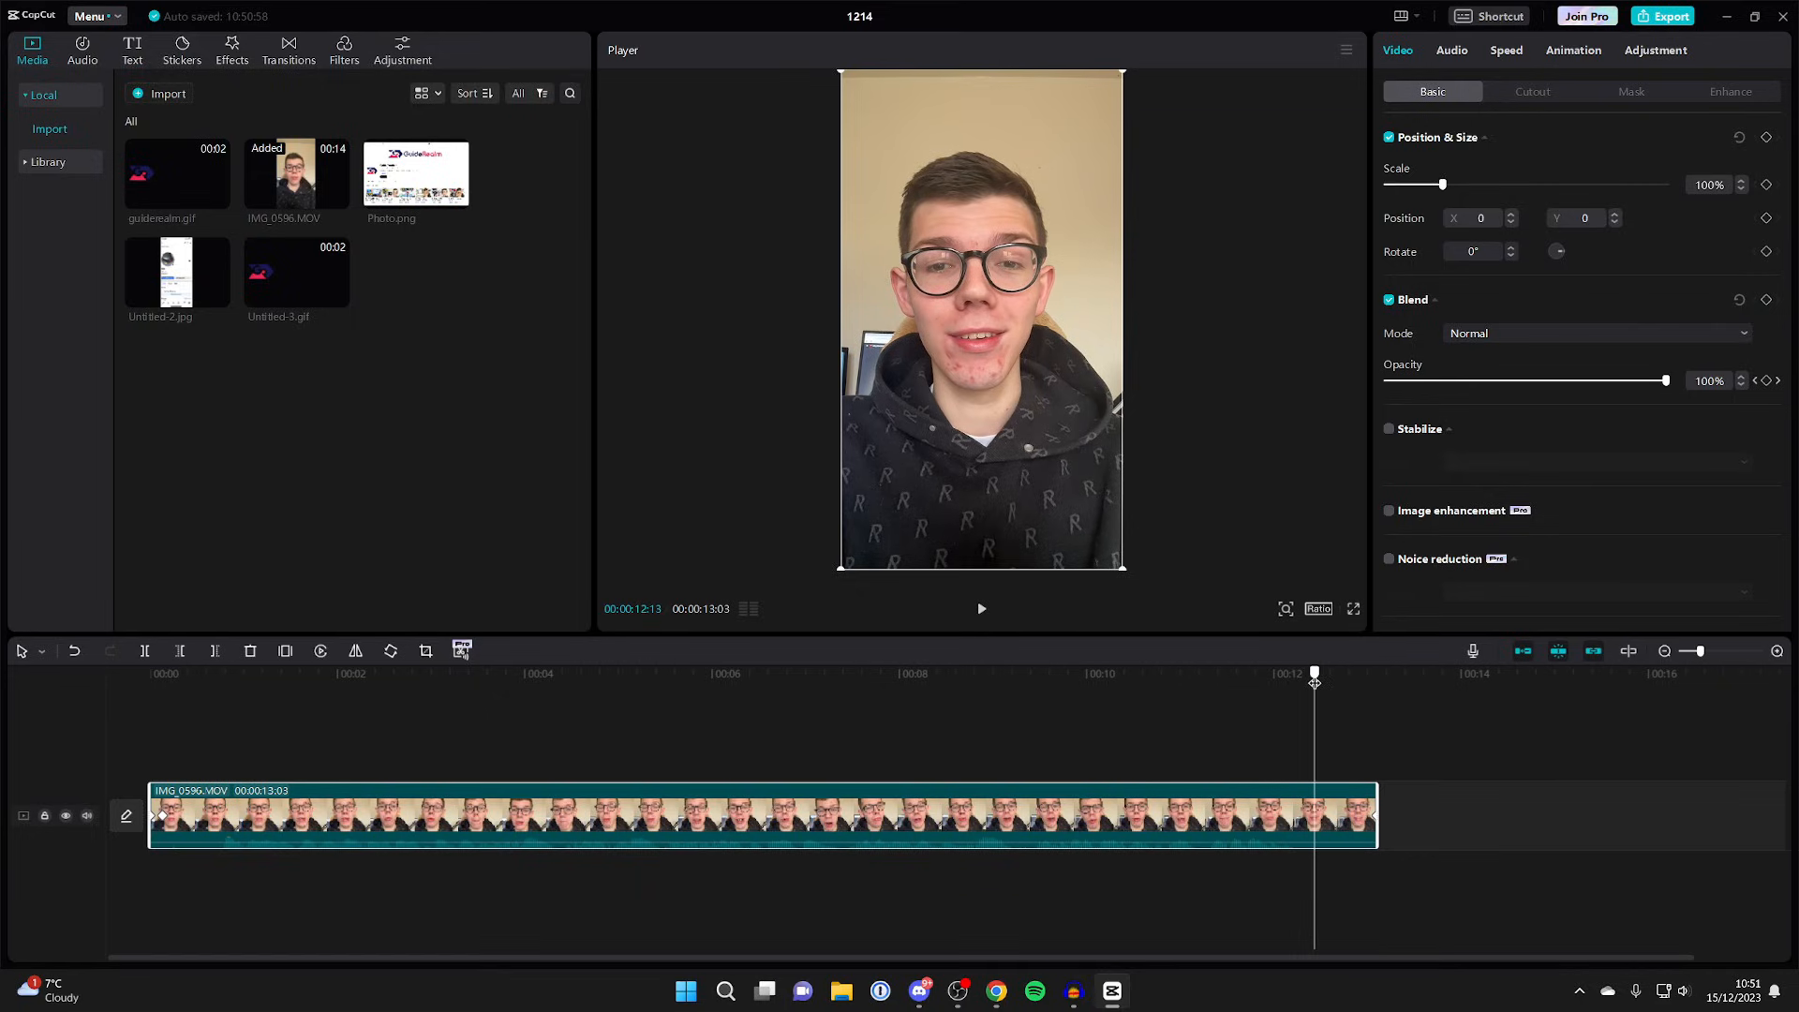
{"action": "mouse_move", "coordinate": [1766, 380]}
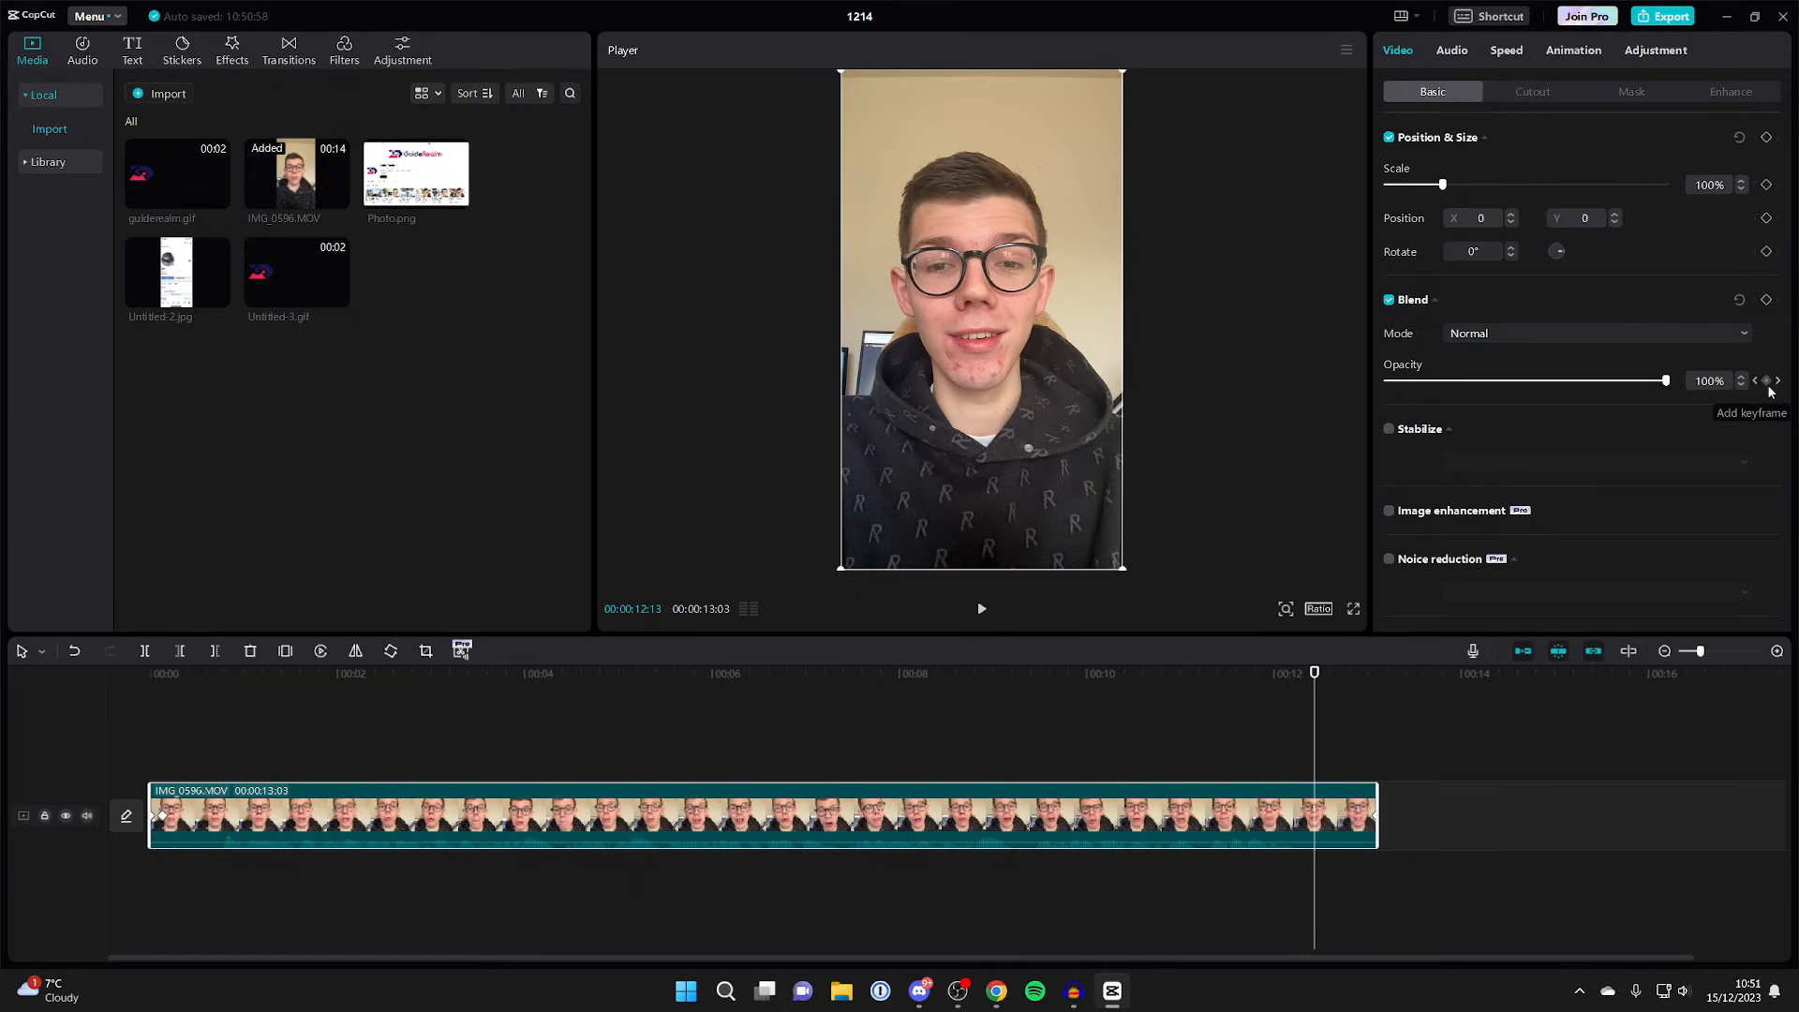
Add an opacity keyframe at 00:00:12:13 and set the final frame to 0%.
{"action": "left_click", "coordinate": [1766, 380]}
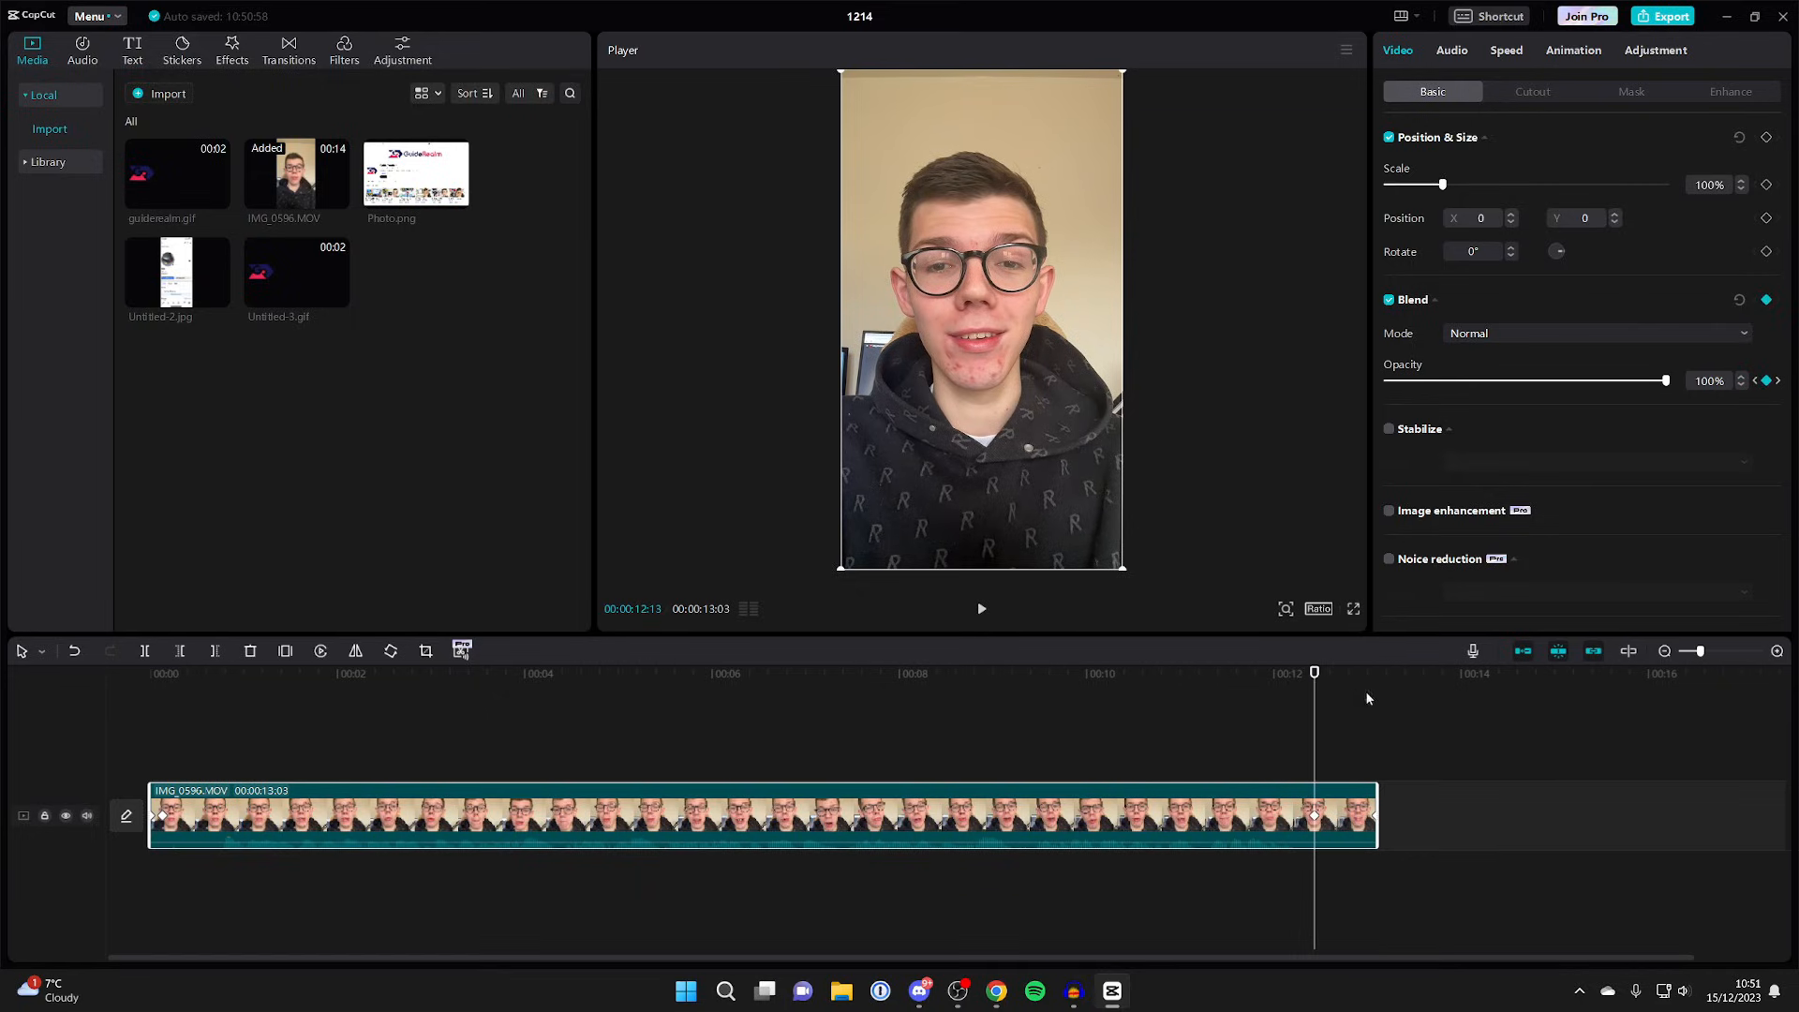
{"action": "mouse_move", "coordinate": [1780, 381]}
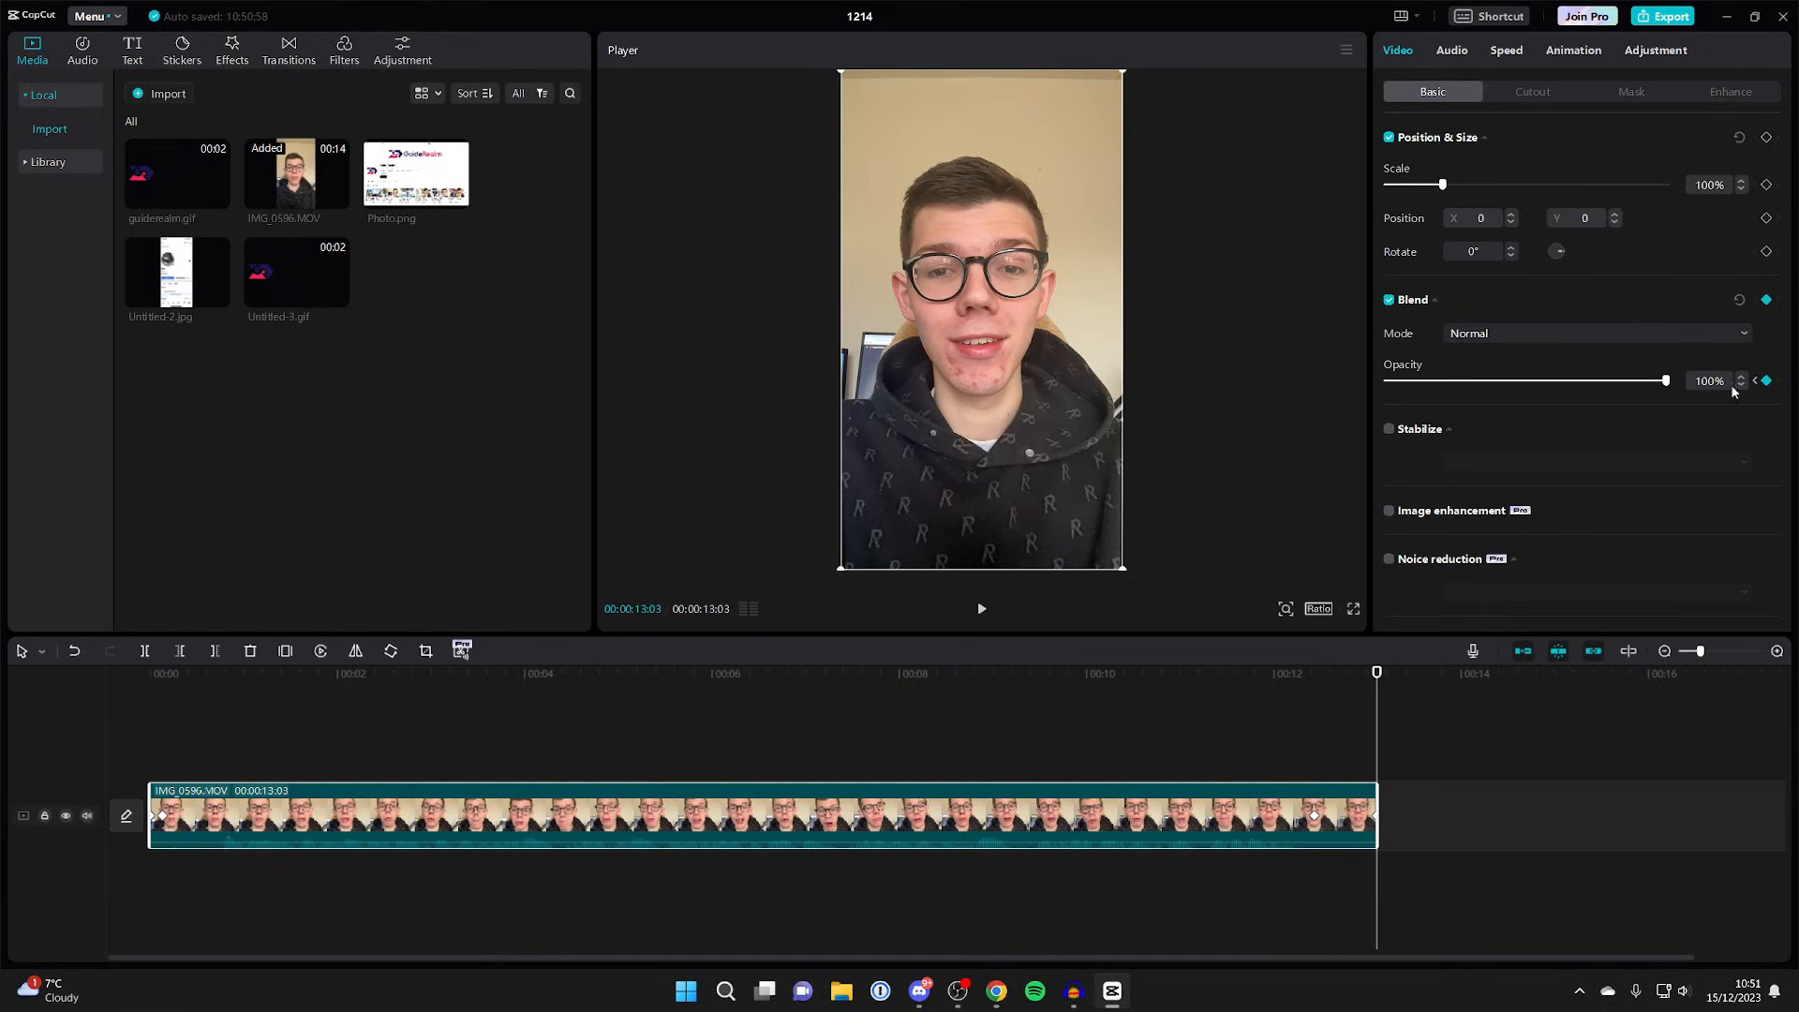
{"action": "left_click_drag", "start_coordinate": [1660, 380], "coordinate": [1386, 379]}
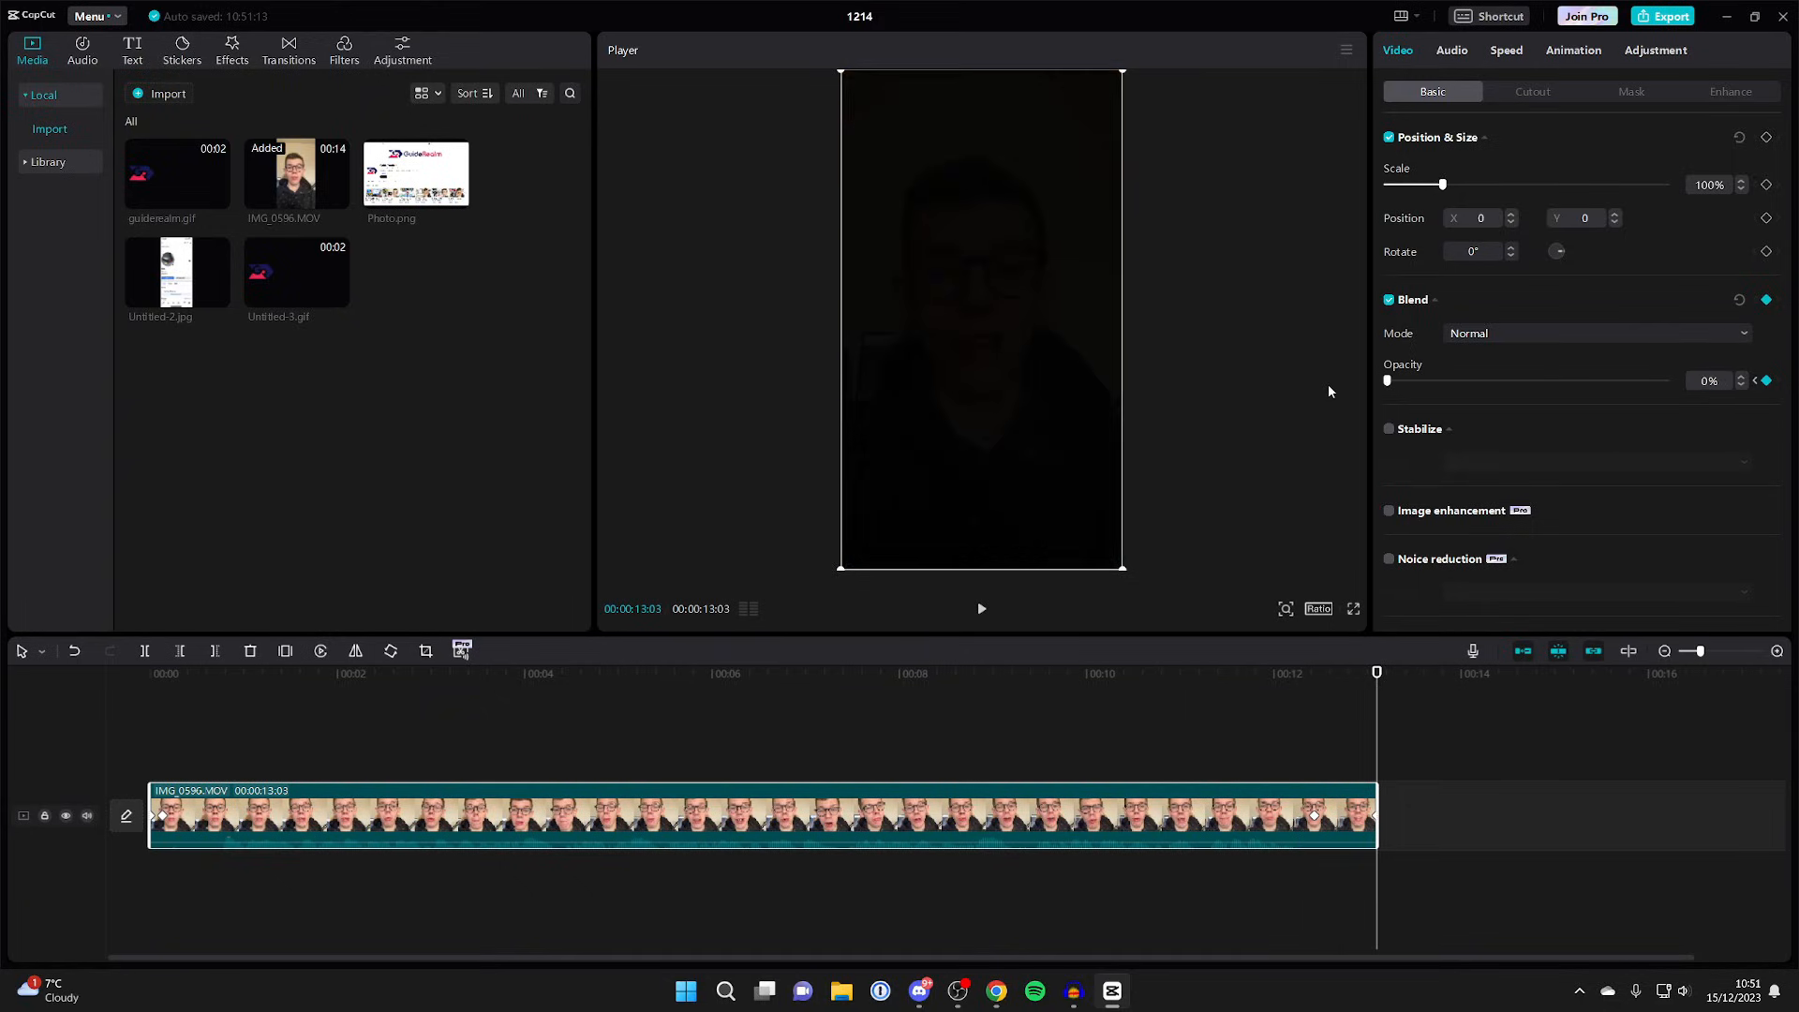